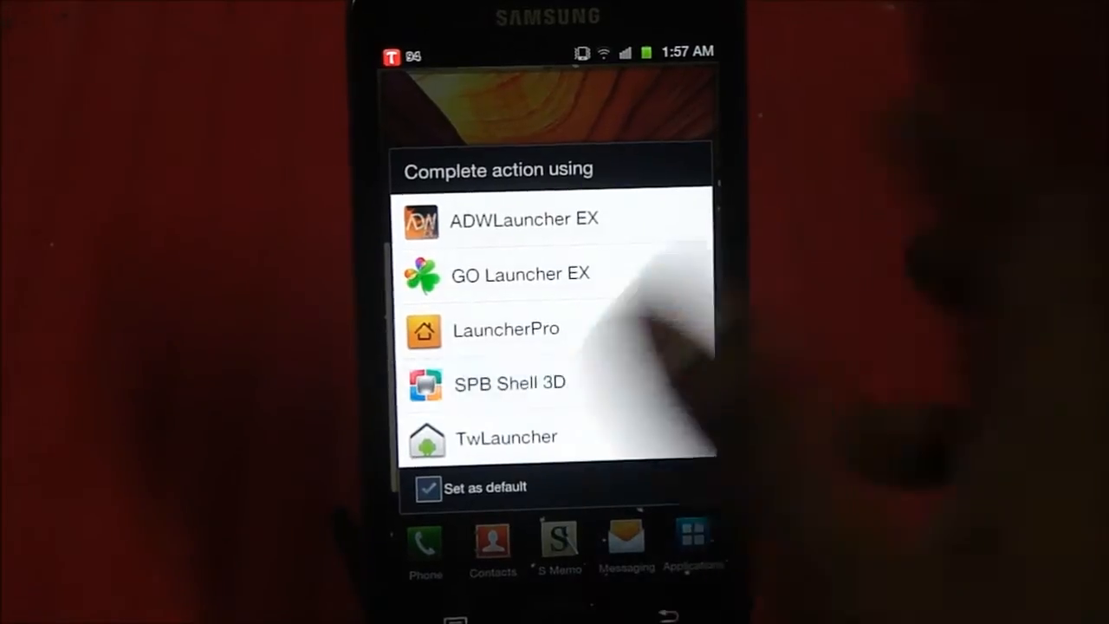
Choose SPB Shell 3D as the home launcher, then bring the launcher chooser back up
click(509, 383)
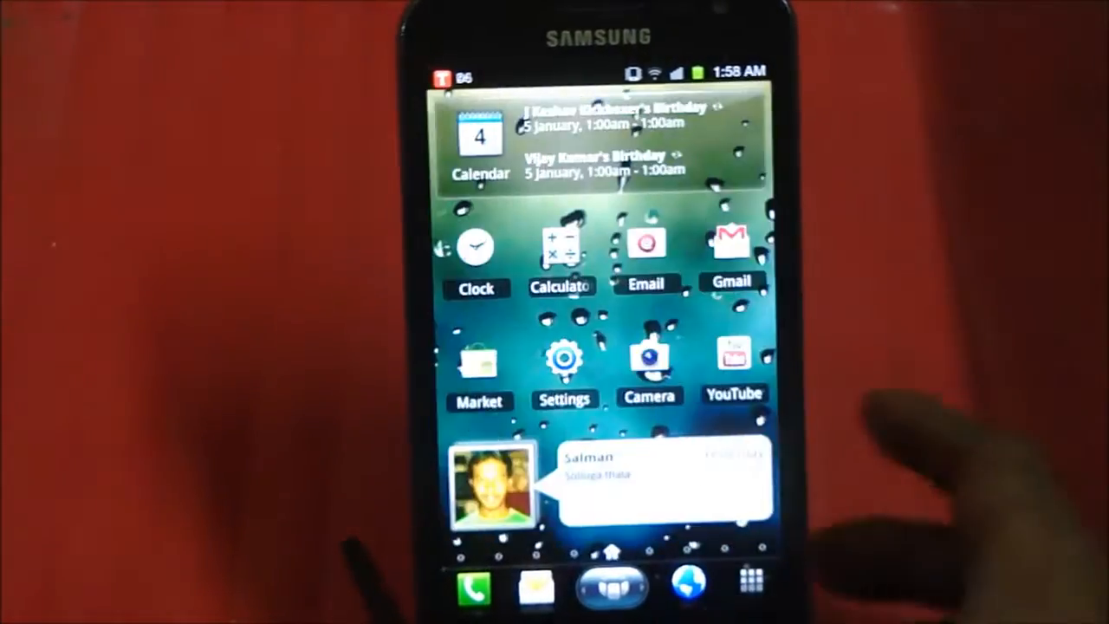
click(608, 575)
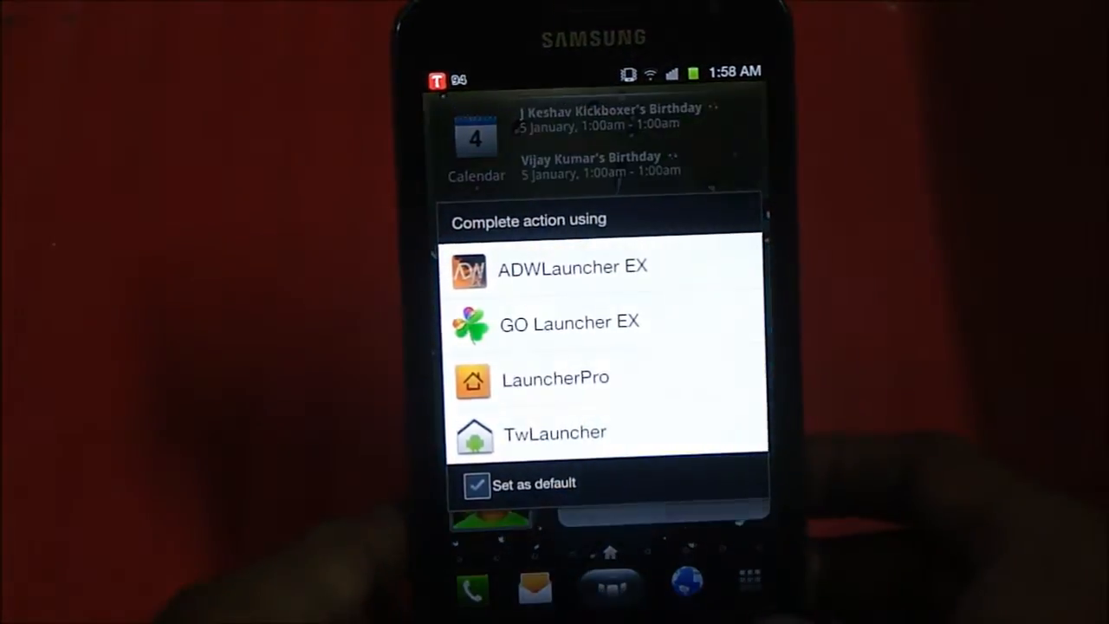
Re-select SPB Shell 3D, visit the Travel panel, and swipe through the 3D panel carousel
click(555, 433)
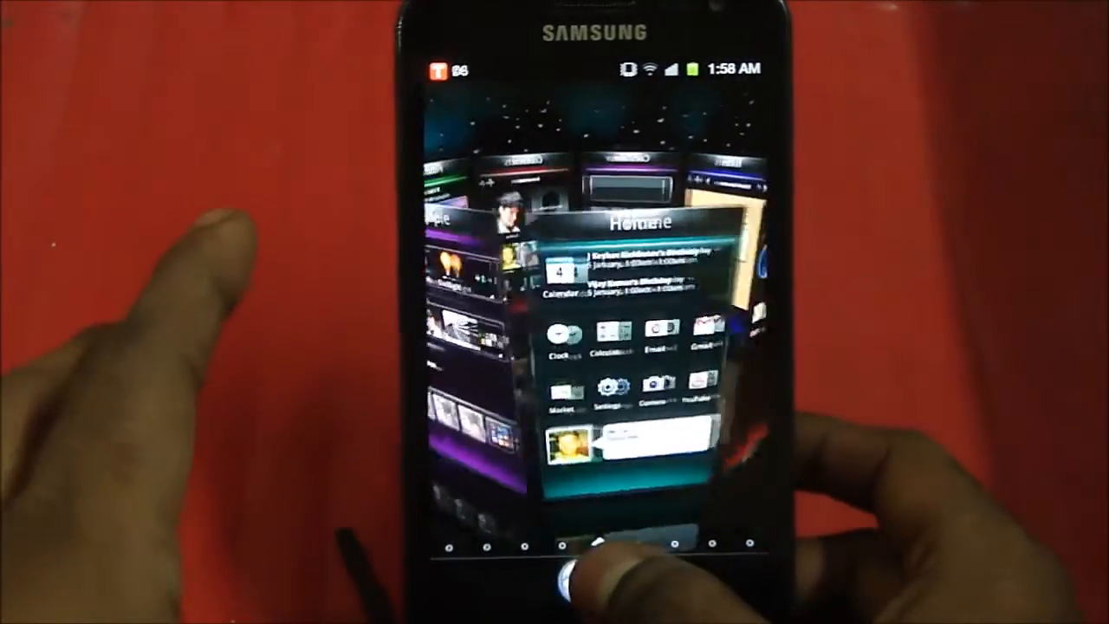
click(596, 568)
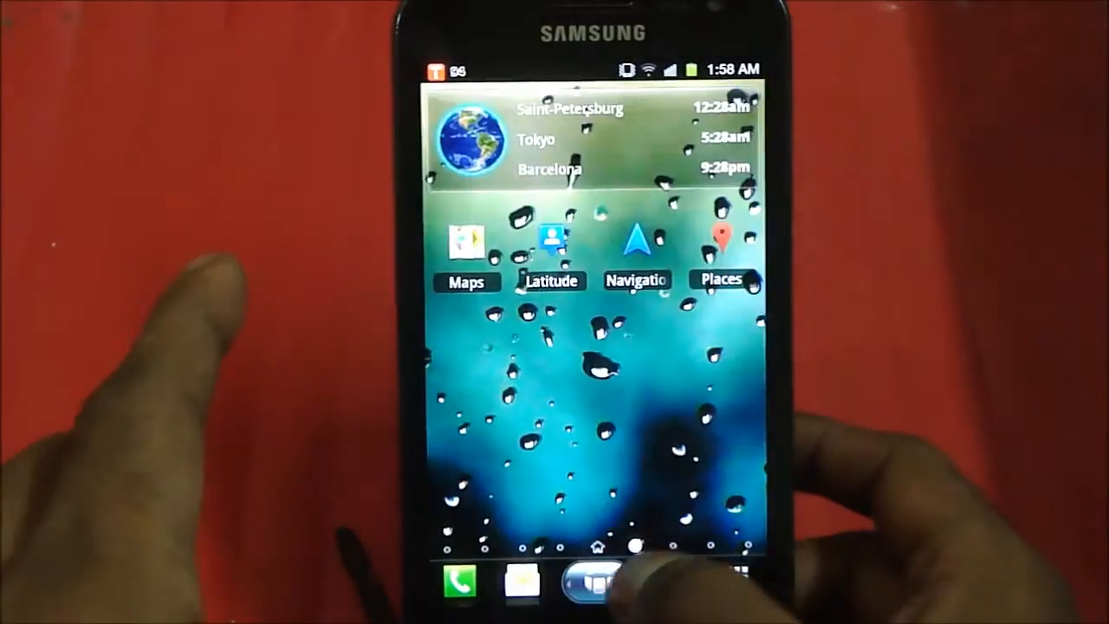
click(597, 582)
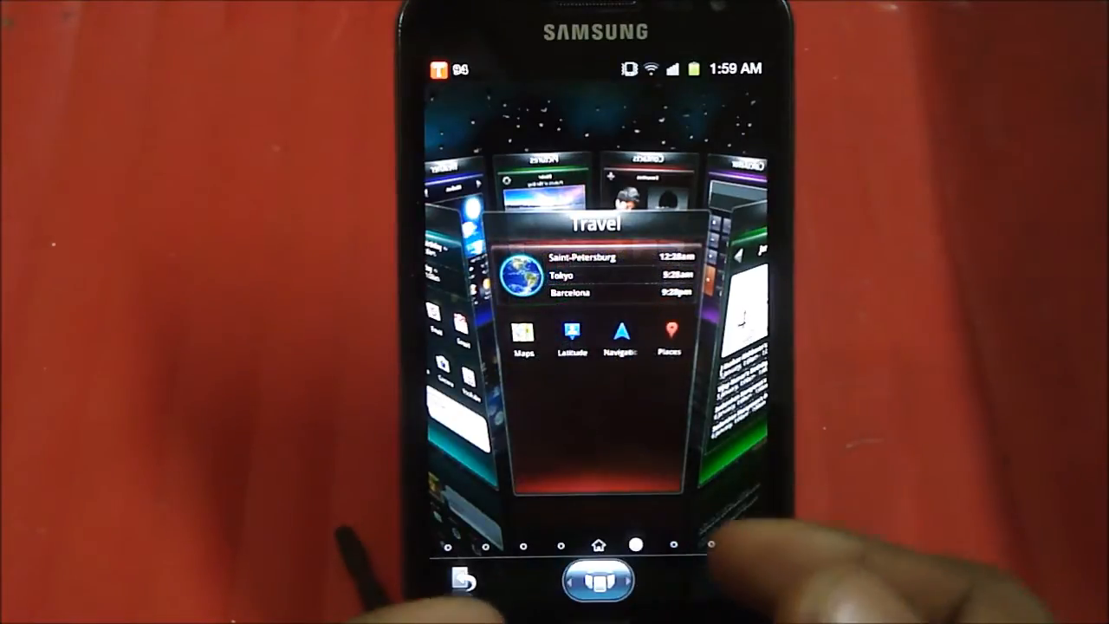
scroll(left, 3)
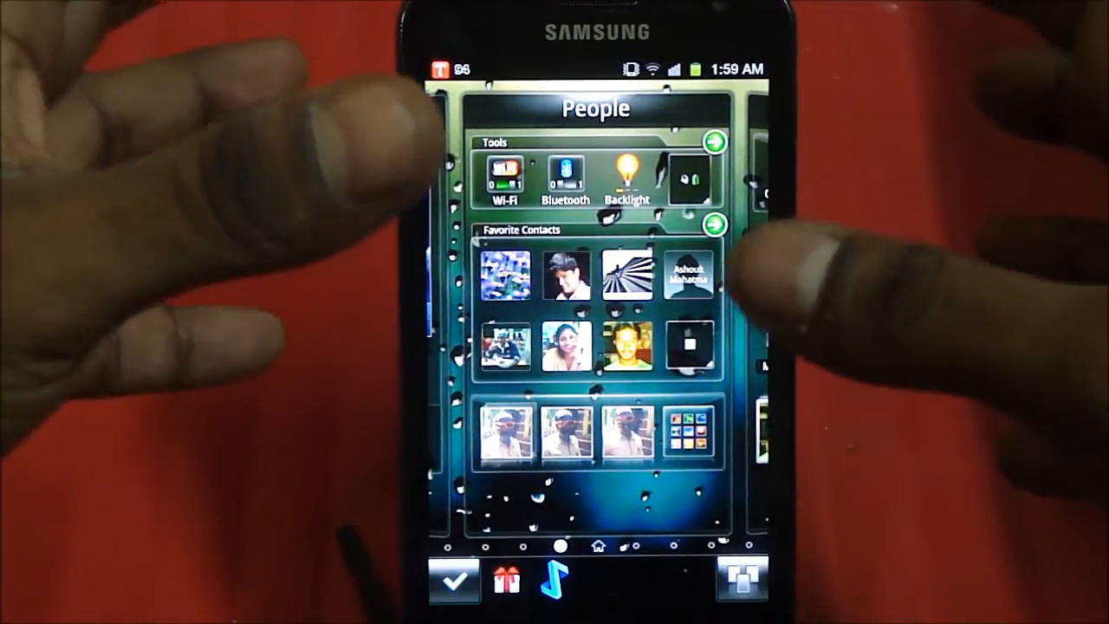
click(713, 226)
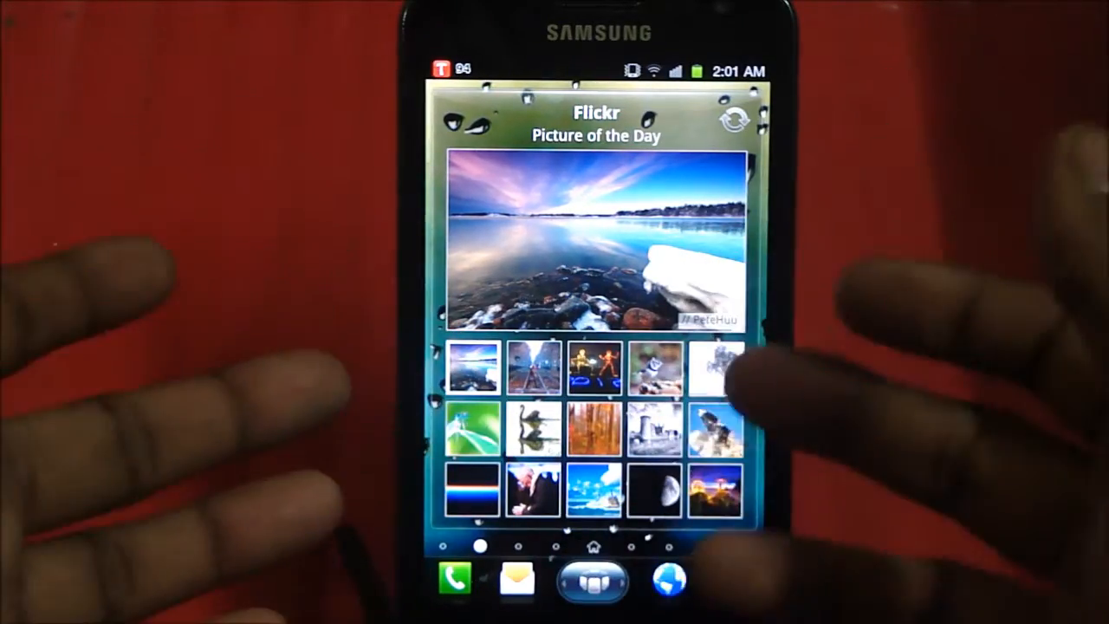
Refresh the Flickr Picture of the Day widget and bring up the featured picture's actions
click(592, 243)
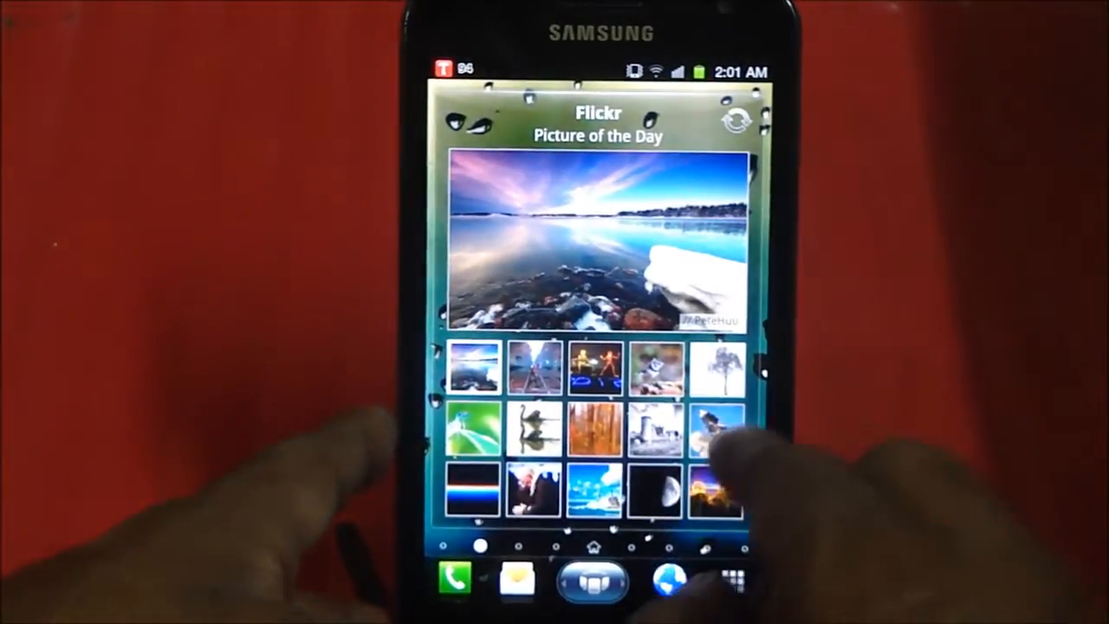
click(731, 120)
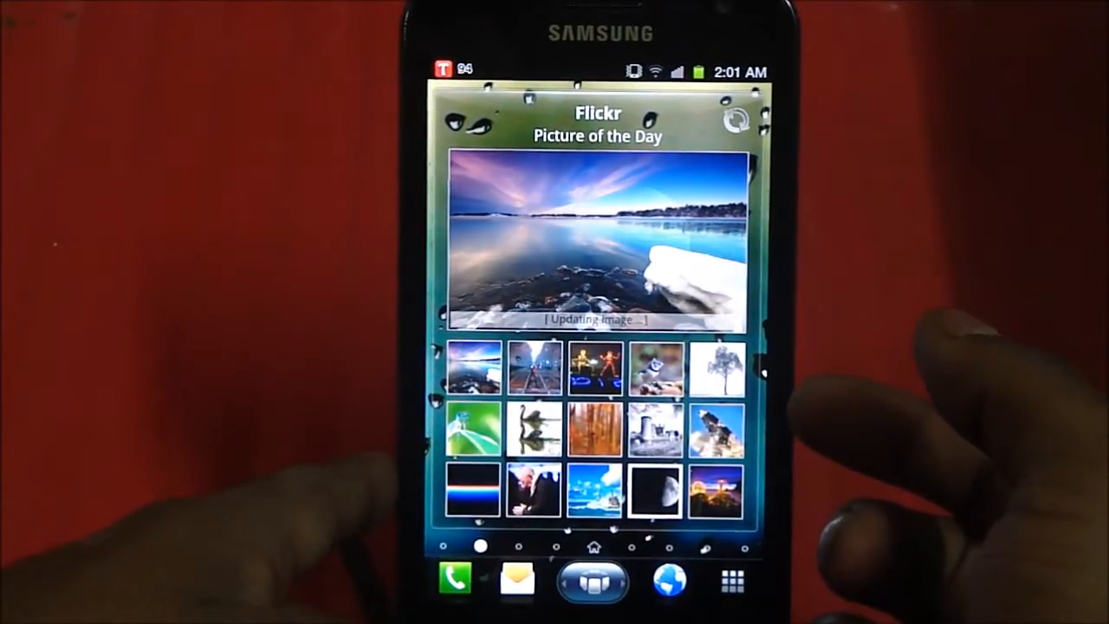
click(595, 243)
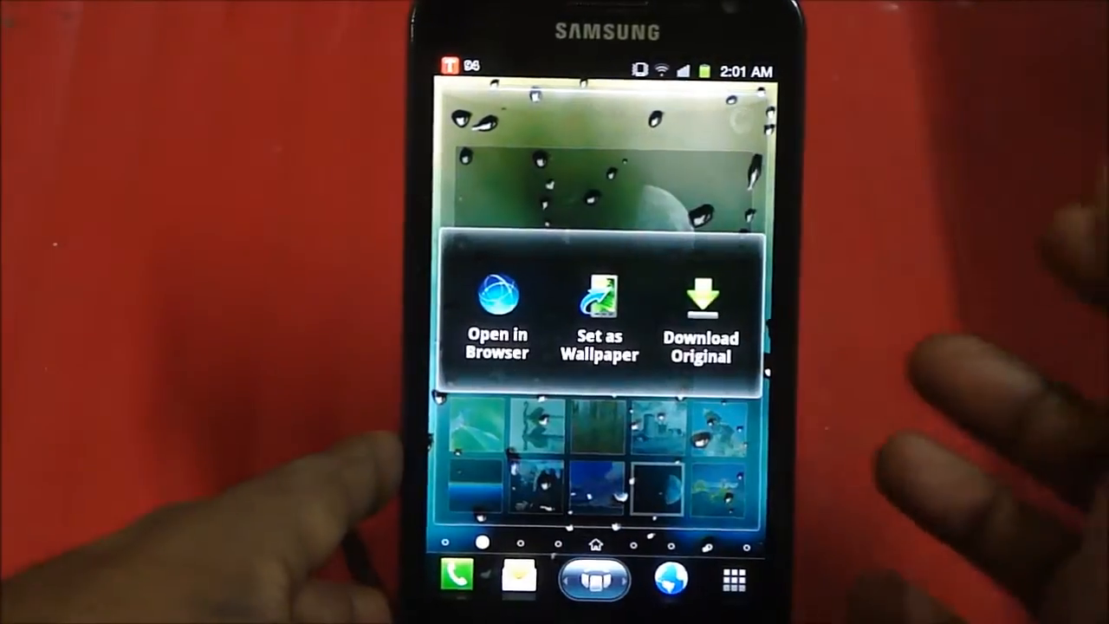
click(496, 298)
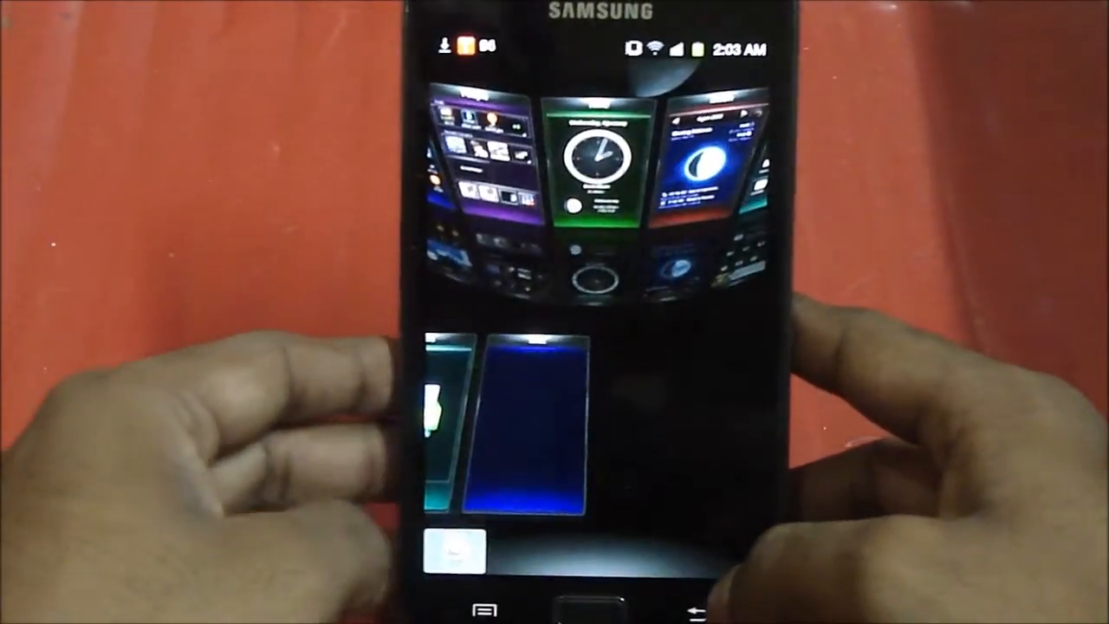
Add the clock panel, choosing a skin from further down the Select Skin list
click(593, 156)
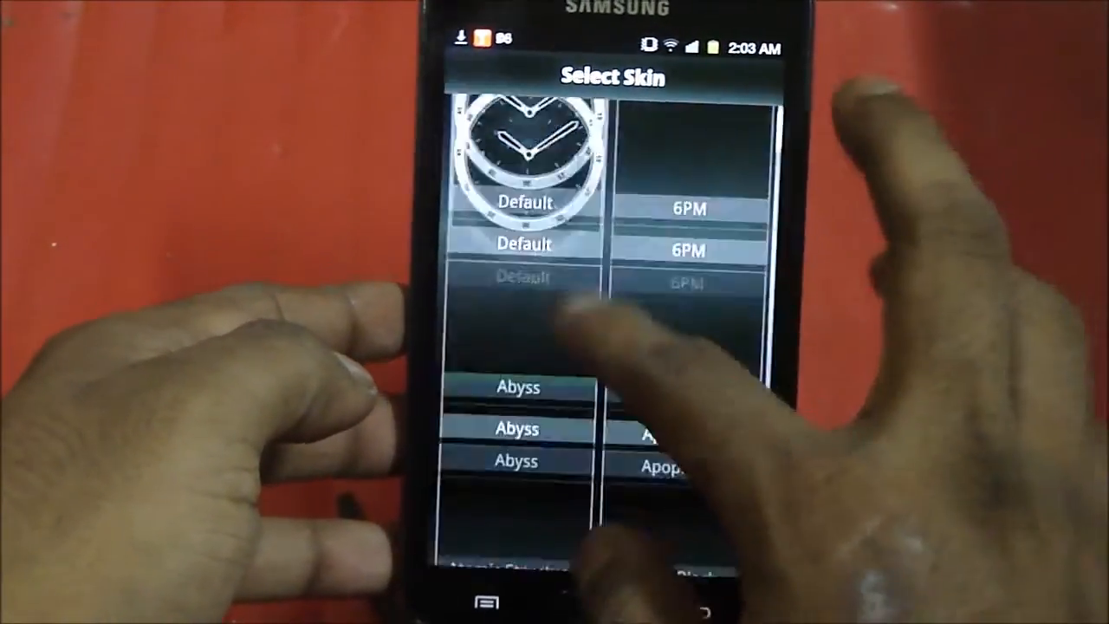
scroll(down, 3)
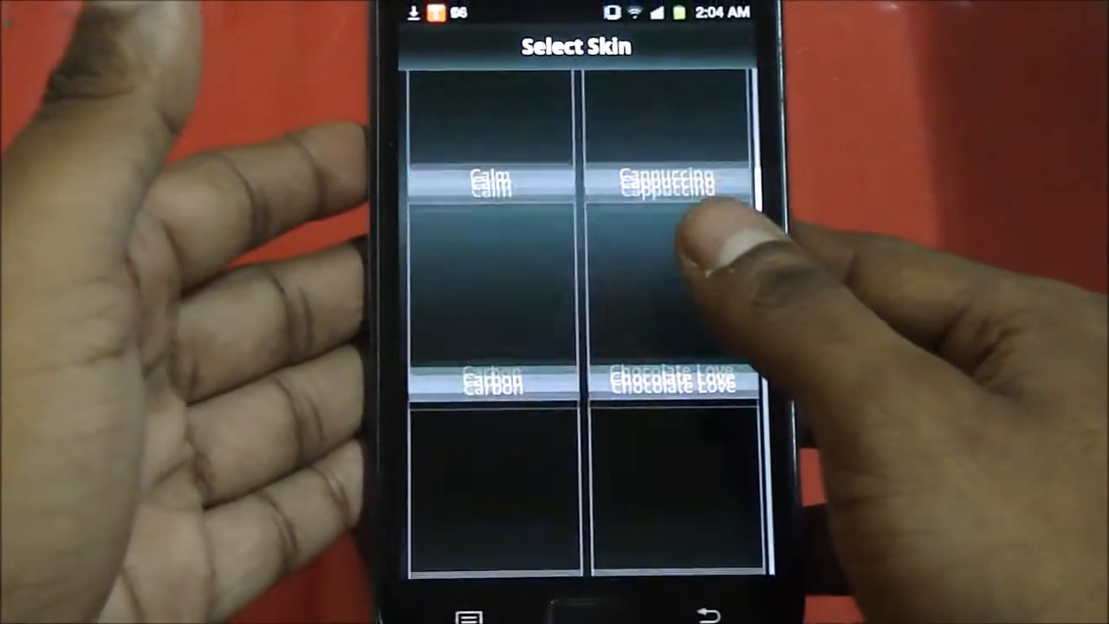
scroll(down, 3)
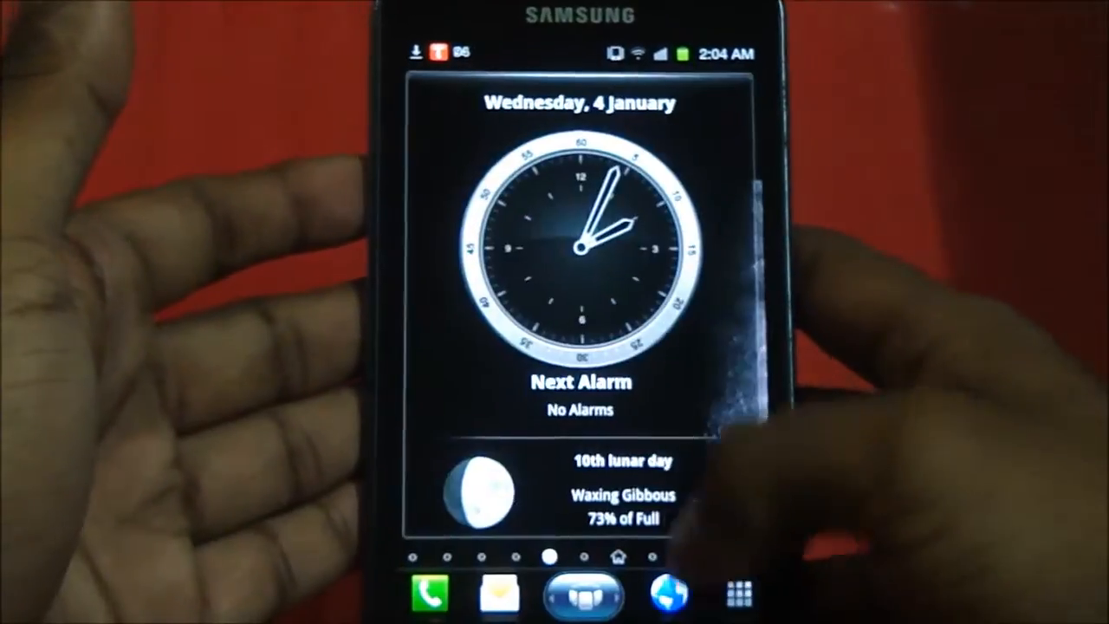
click(477, 489)
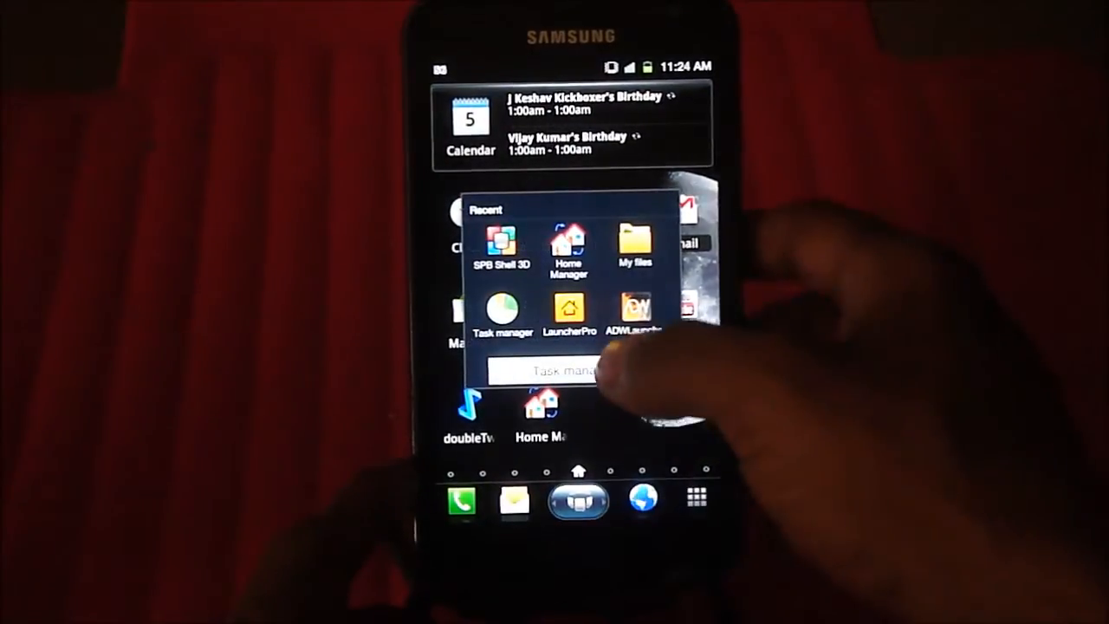
Check RAM in Task Manager (427MB of 800MB) and clear background processes
click(501, 311)
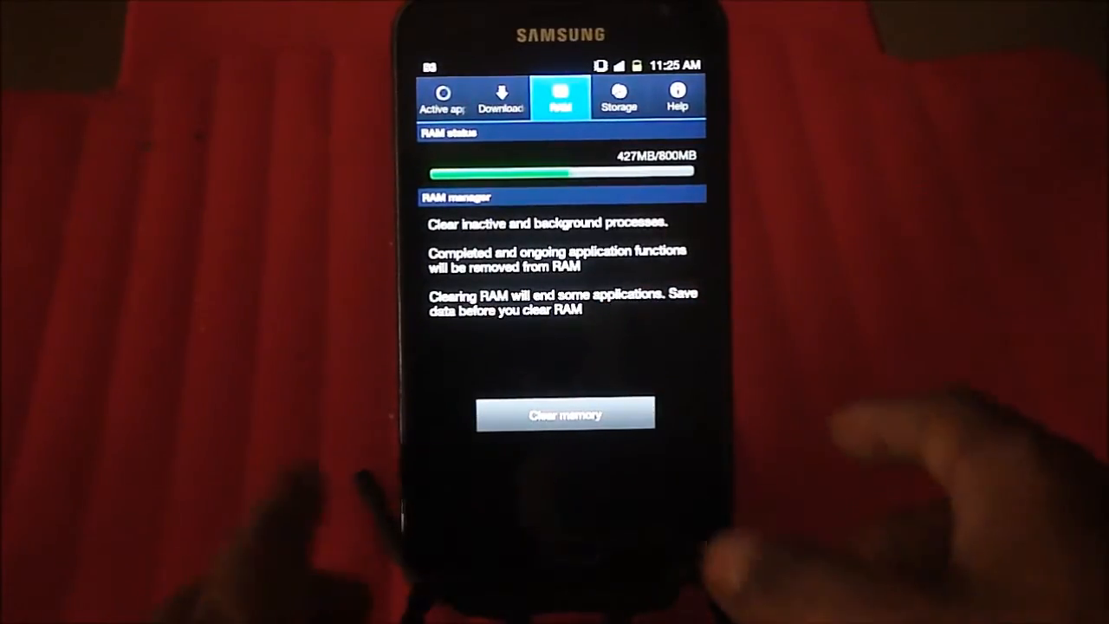
click(565, 412)
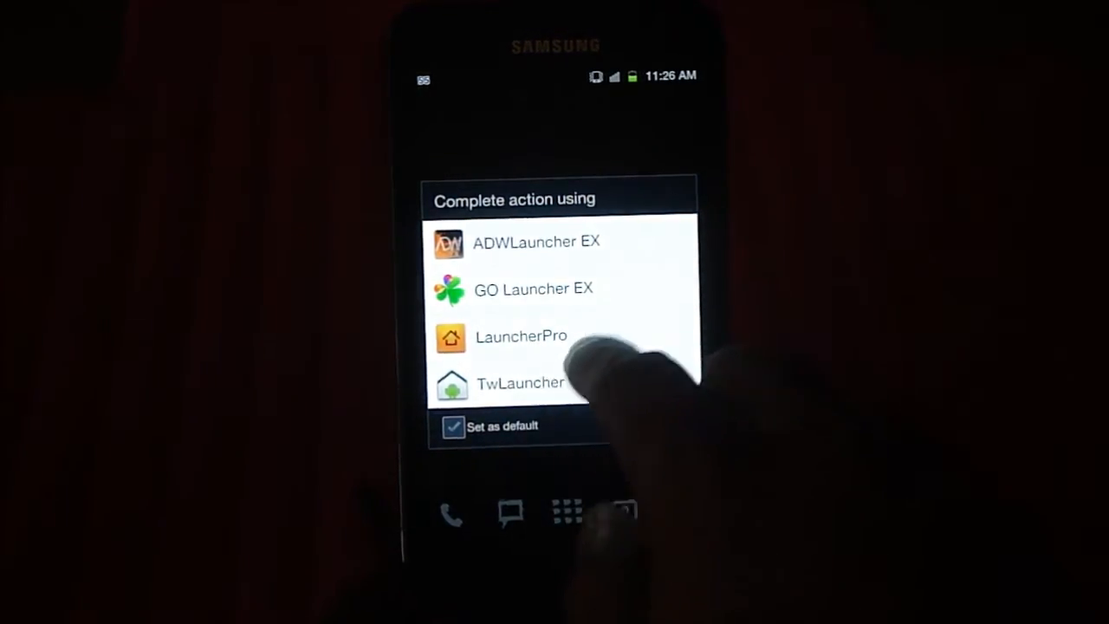
Choose a home launcher, then clear memory in Task Manager's RAM tab, closing 16 applications
click(520, 383)
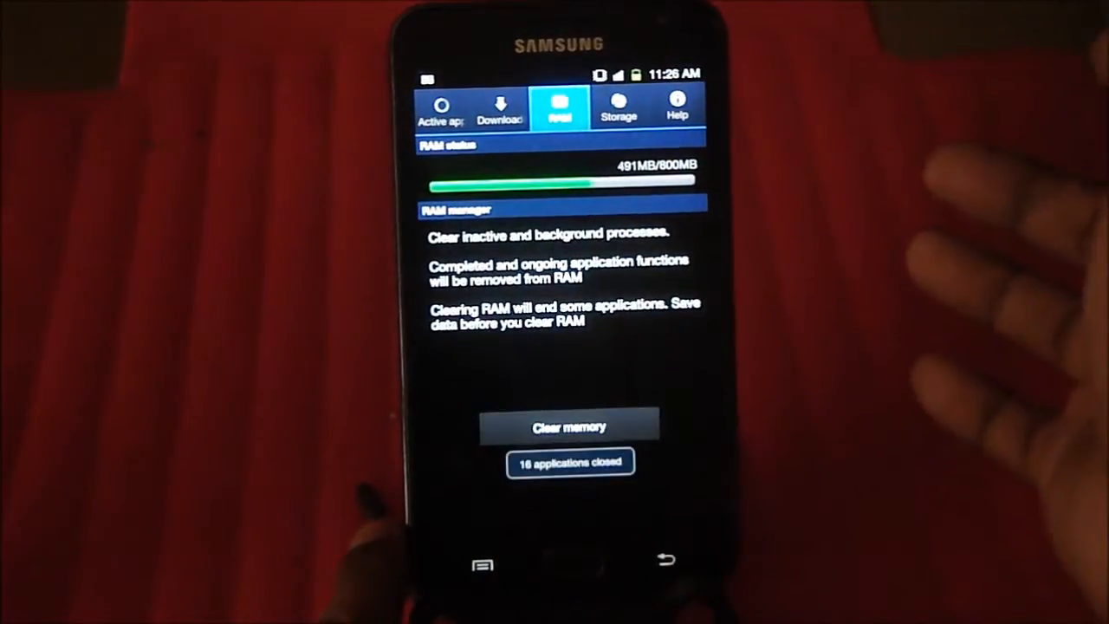
click(568, 426)
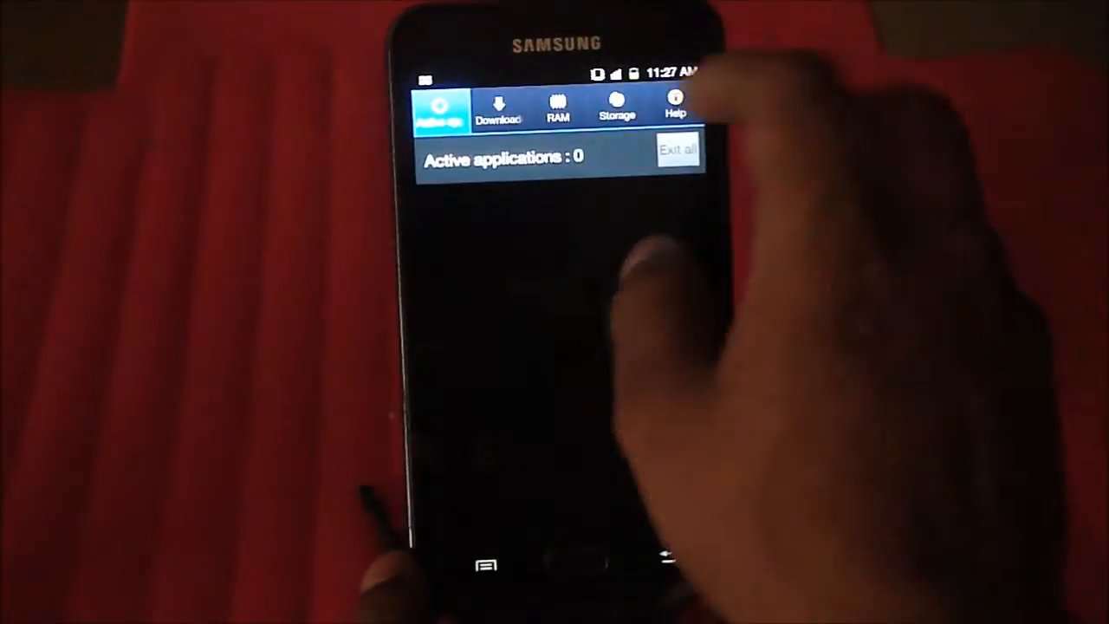
Switch to Active applications and confirm 0 running applications
click(558, 107)
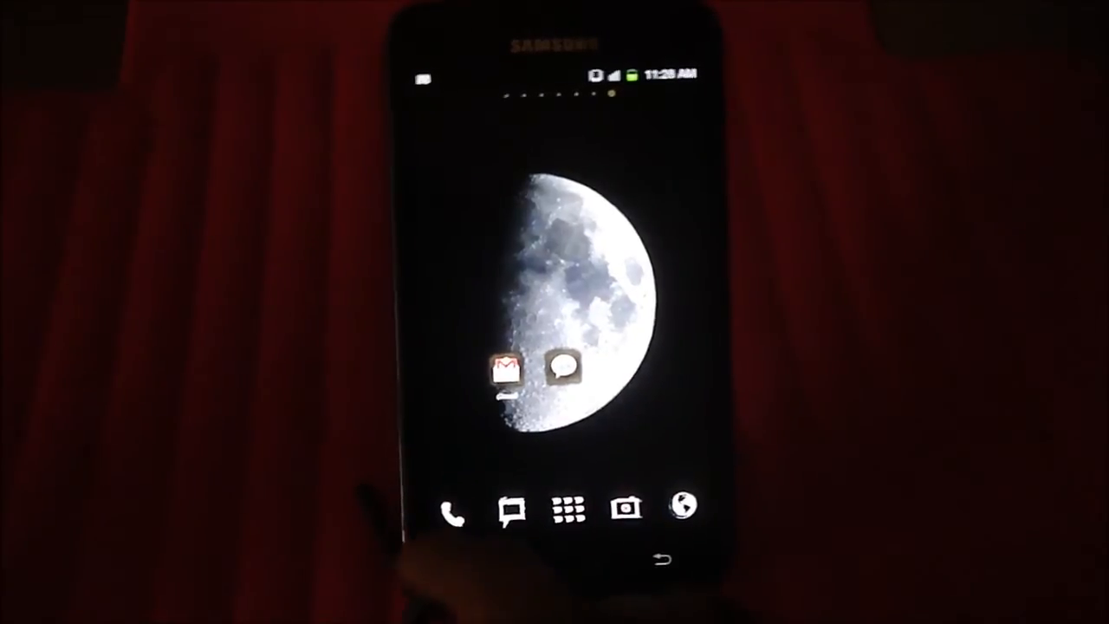
Browse Go Launcher EX's homescreen transition effects list via Preferences
click(572, 509)
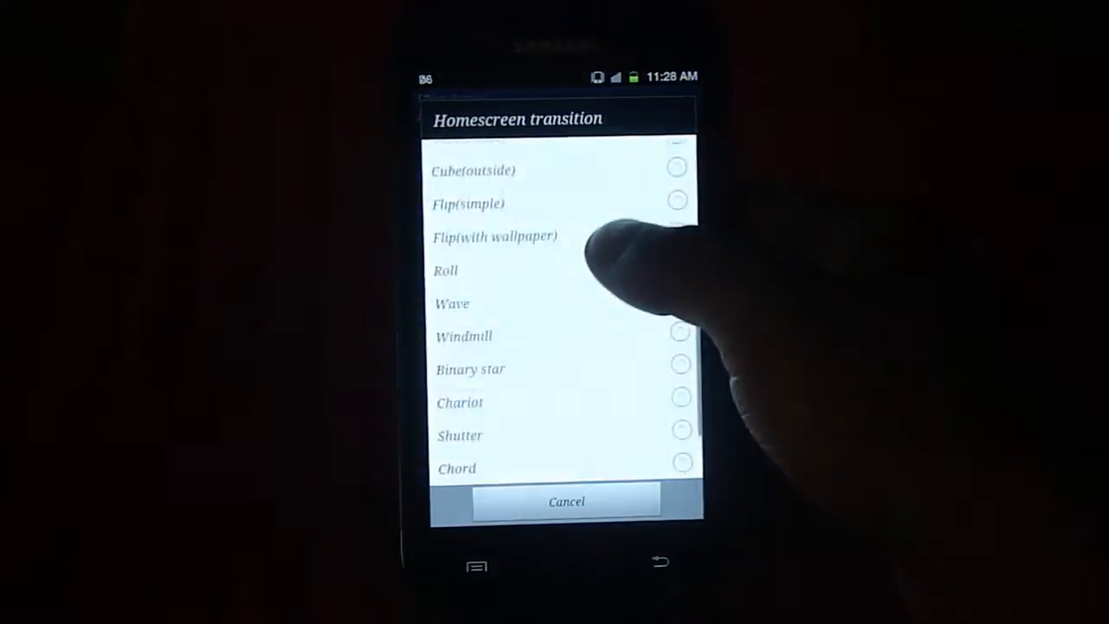
scroll(down, 3)
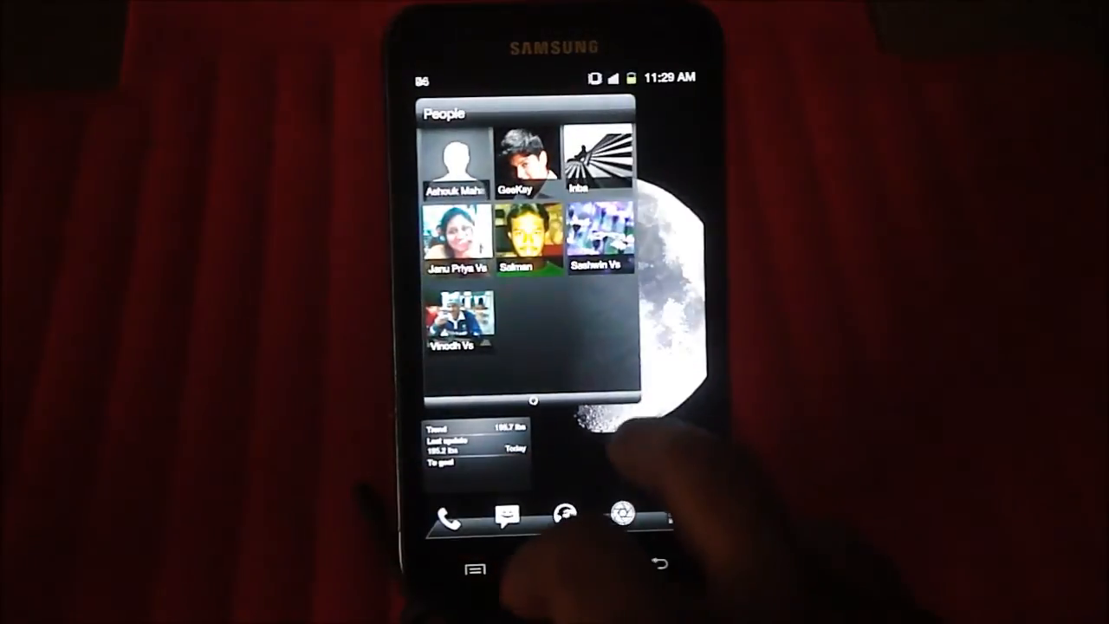
Switch the dock widget from the People contacts grid to the Messaging inbox
click(508, 520)
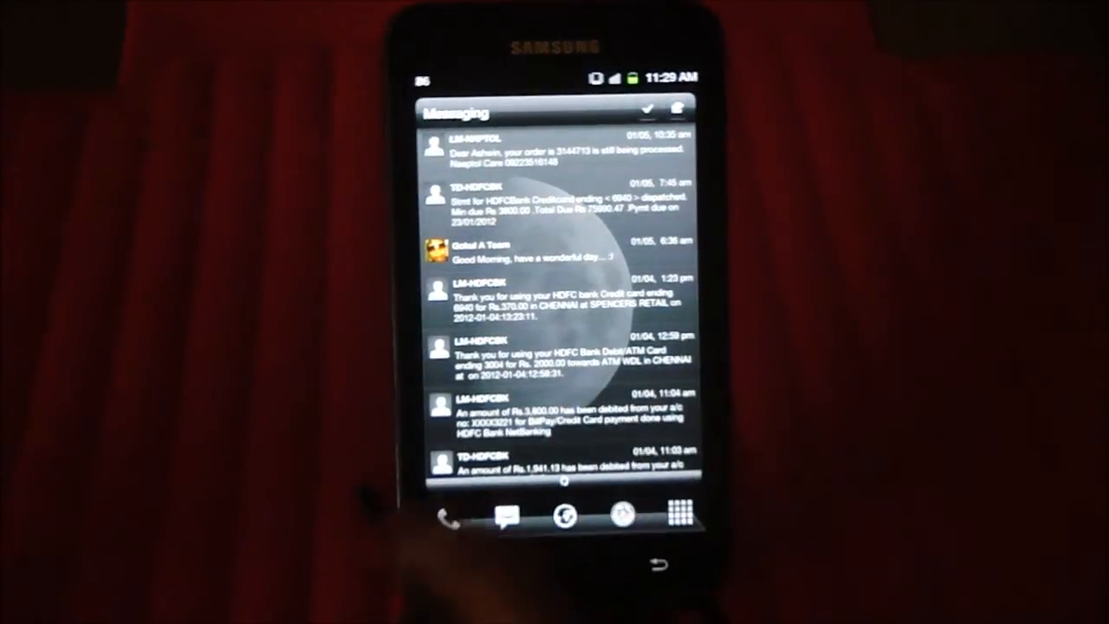